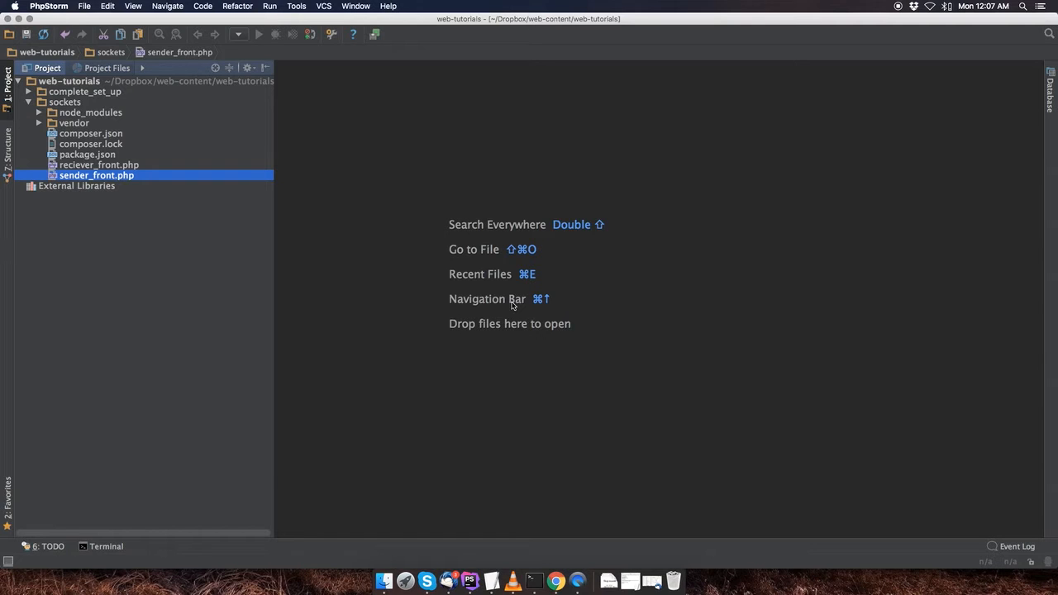
- Create a new JavaScript file named server.js in the sockets folder
left_click(65, 102)
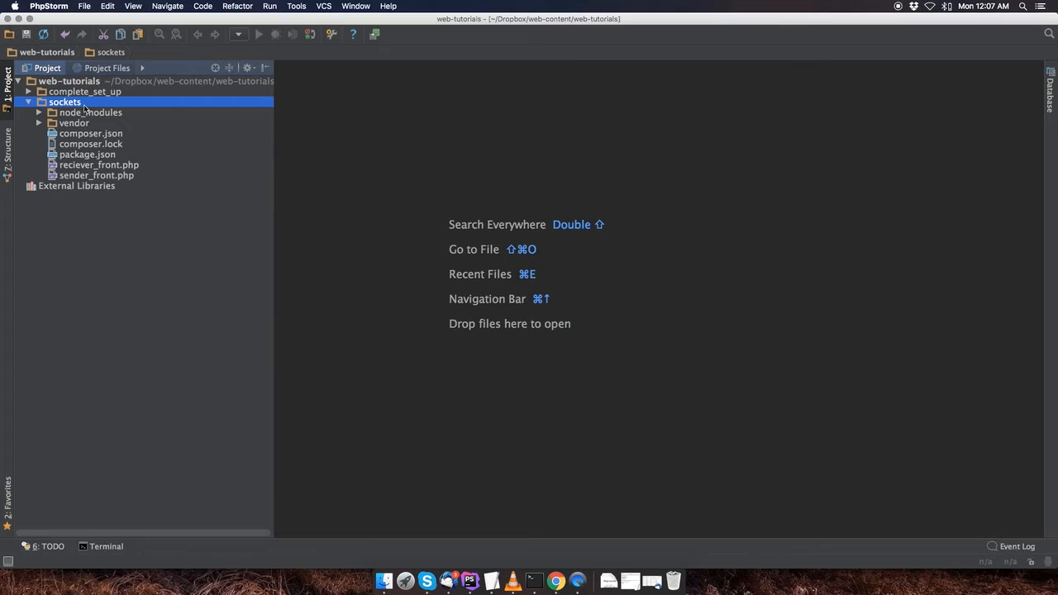
right_click(64, 102)
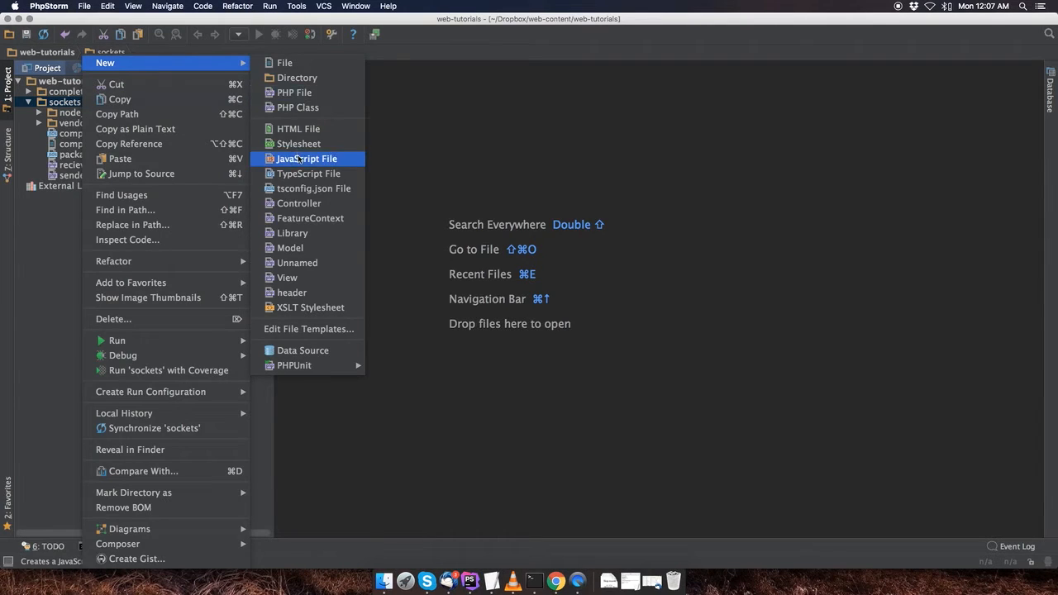
left_click(306, 158)
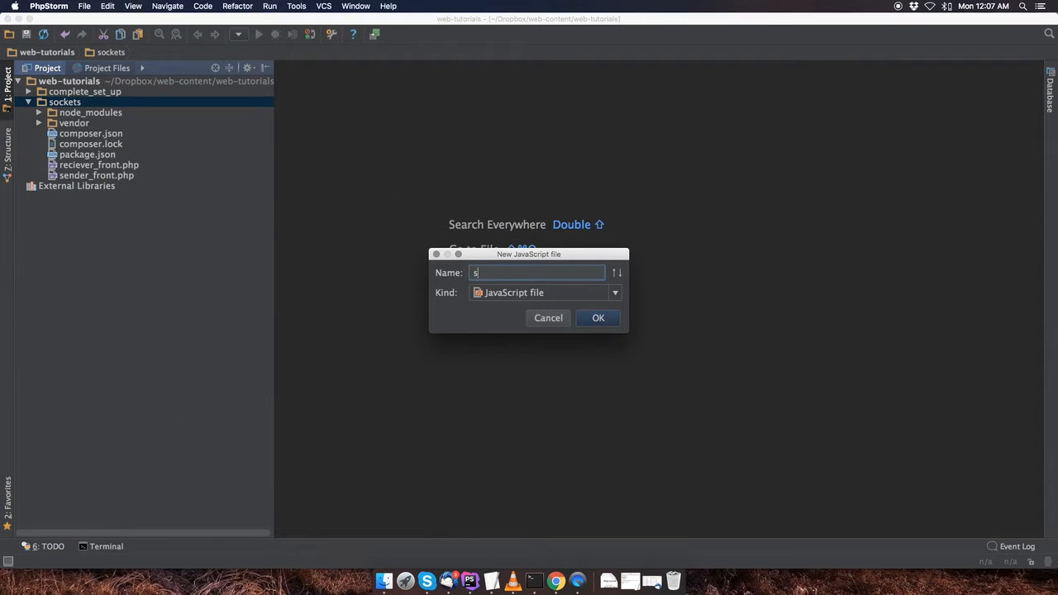
type("erver")
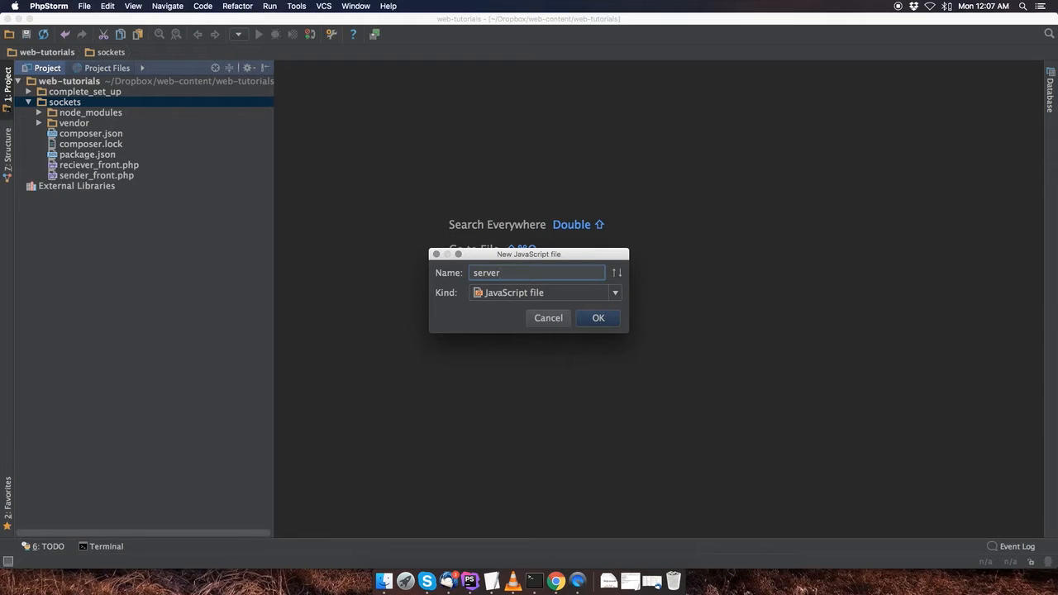
left_click(598, 318)
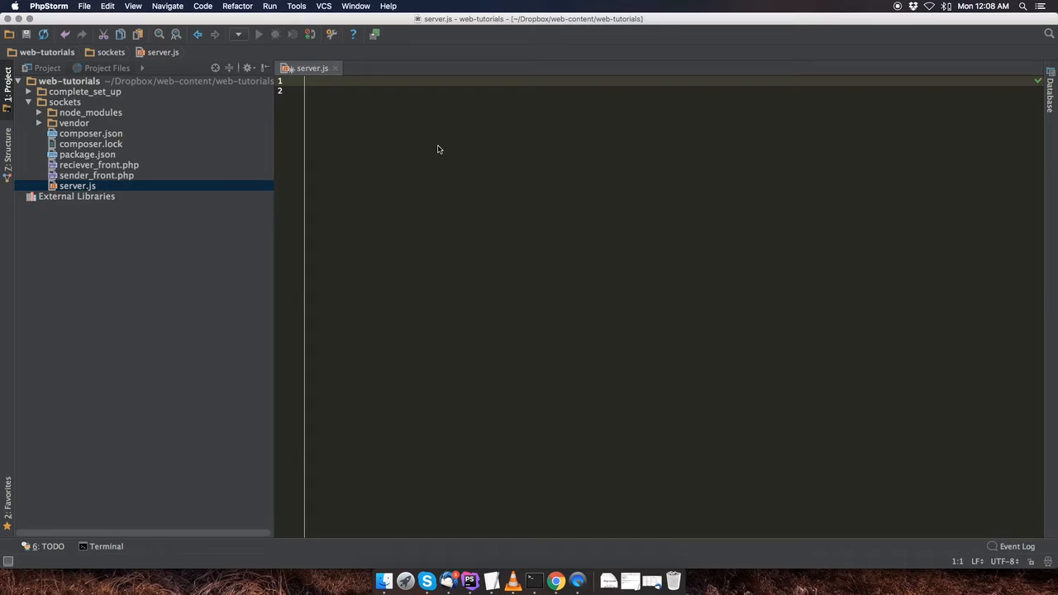
- Paste the prepared socket.io/express server code with port 3001 and emitNewOrder into server.js
type("sockets")
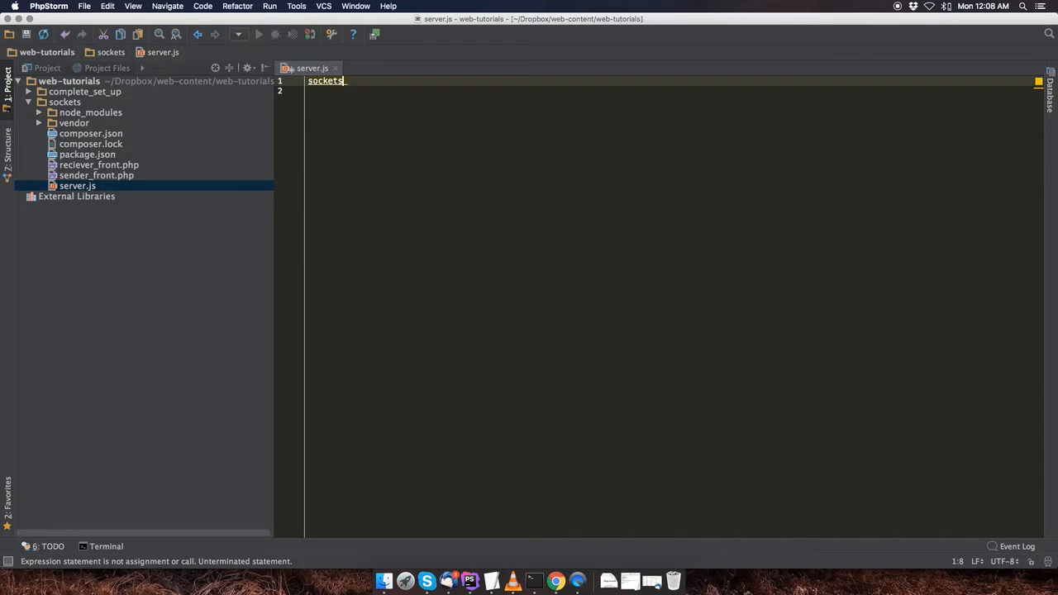
left_click(132, 6)
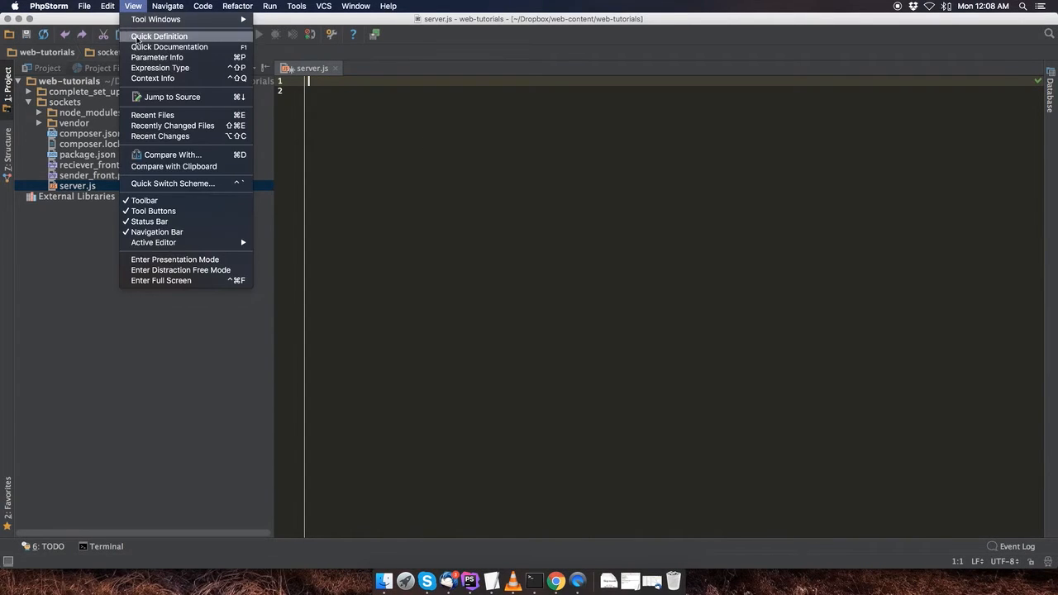
left_click(106, 7)
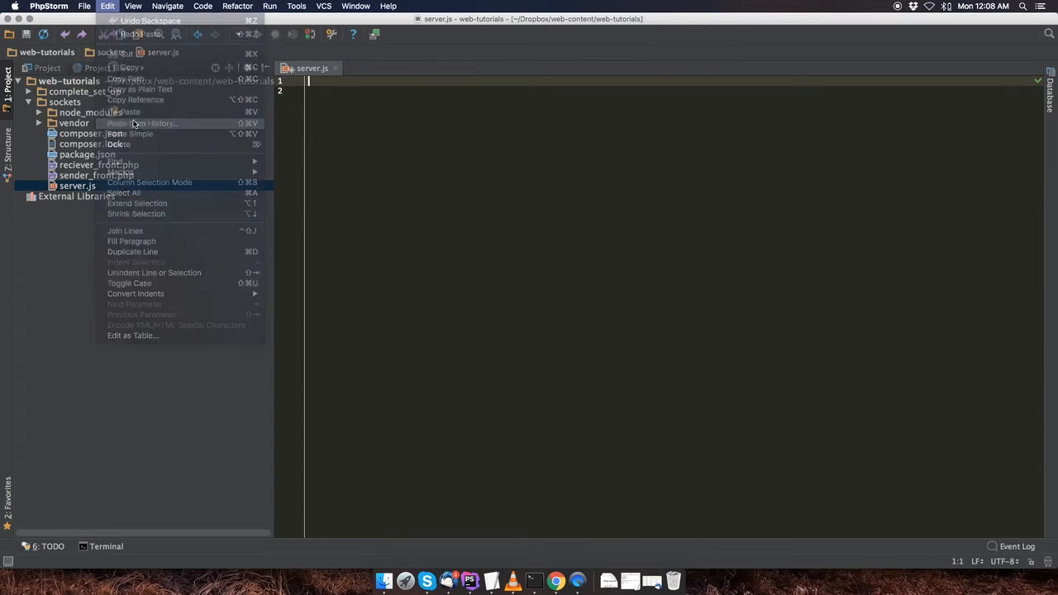
left_click(142, 123)
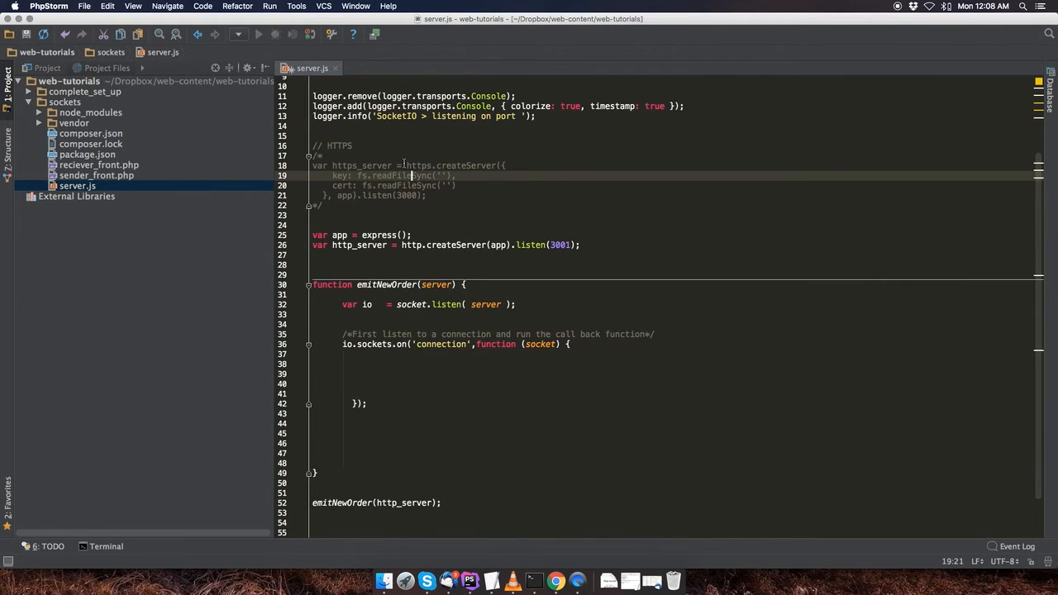
- Add a blank line after the logger.add line and review the pasted code down to the HTTP server
scroll("up", 3)
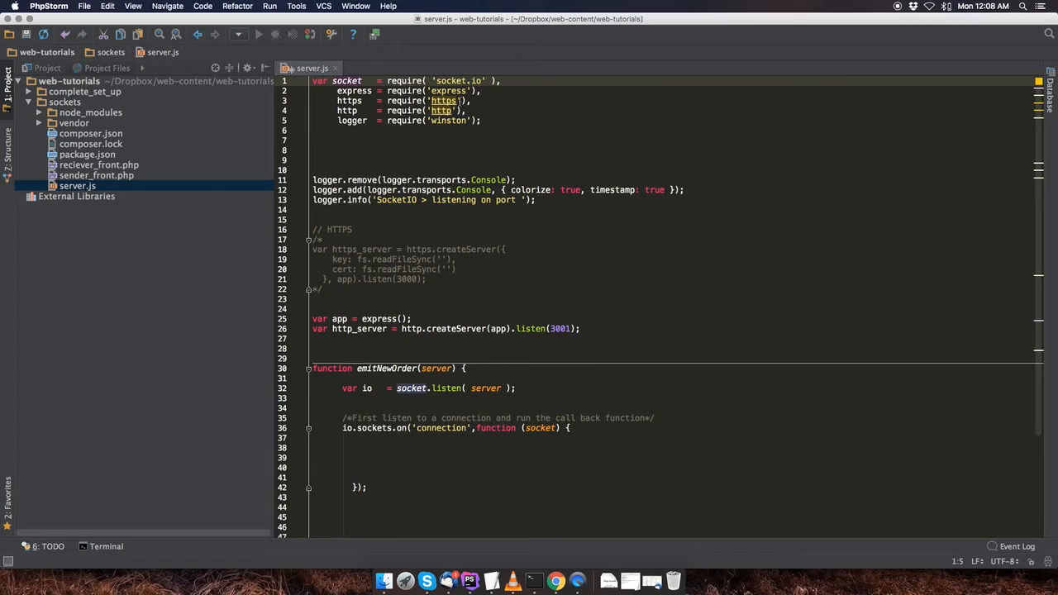
mouse_move(403, 120)
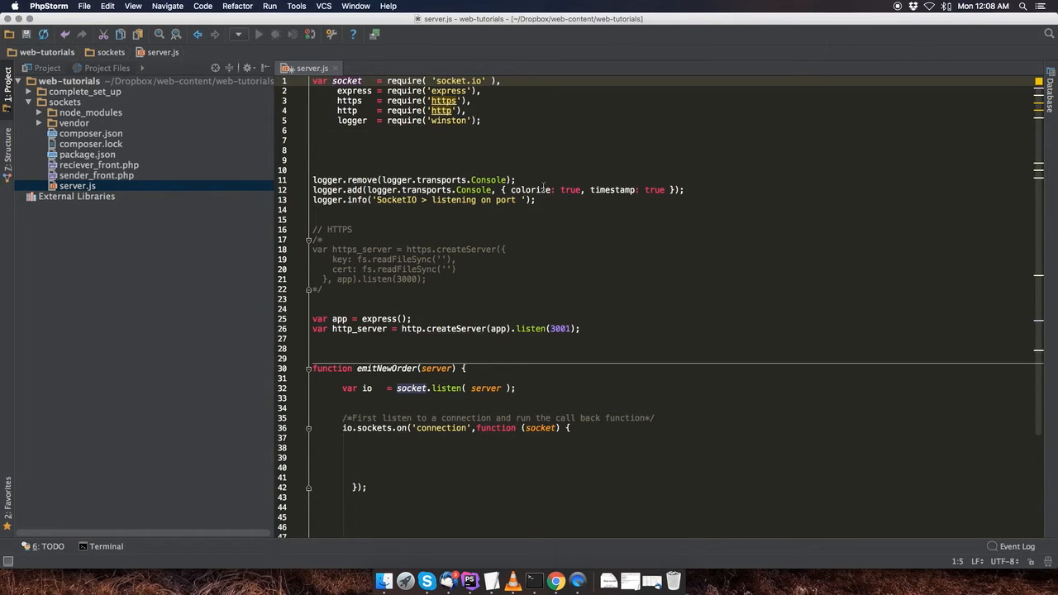
left_click(685, 188)
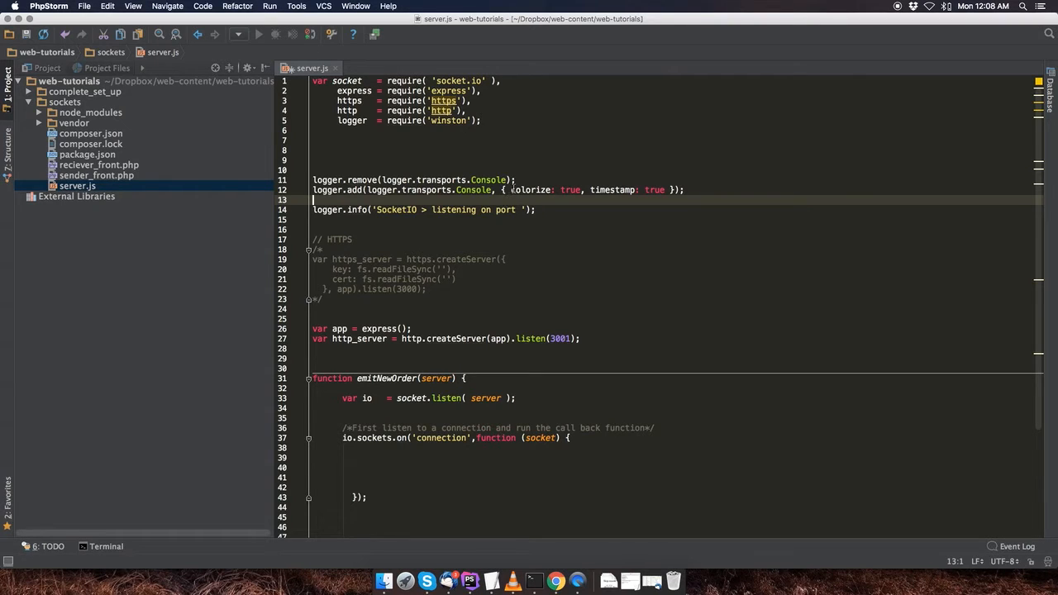
mouse_move(621, 189)
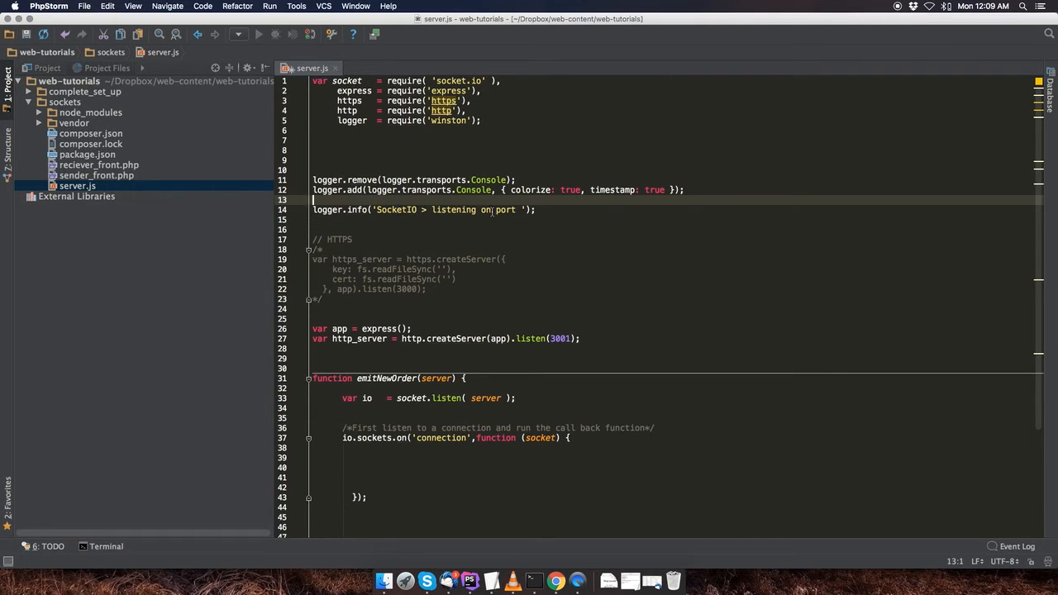
scroll("down", 3)
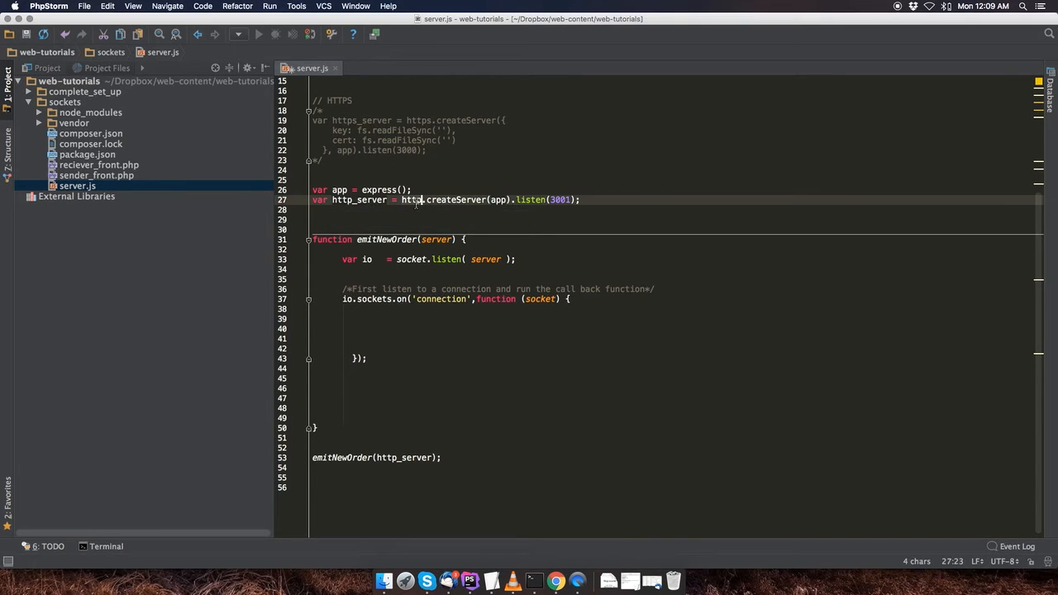
- Change listen(3000) to listen(3001) and remove the emitNewOrder 'server' parameter
scroll("up", 3)
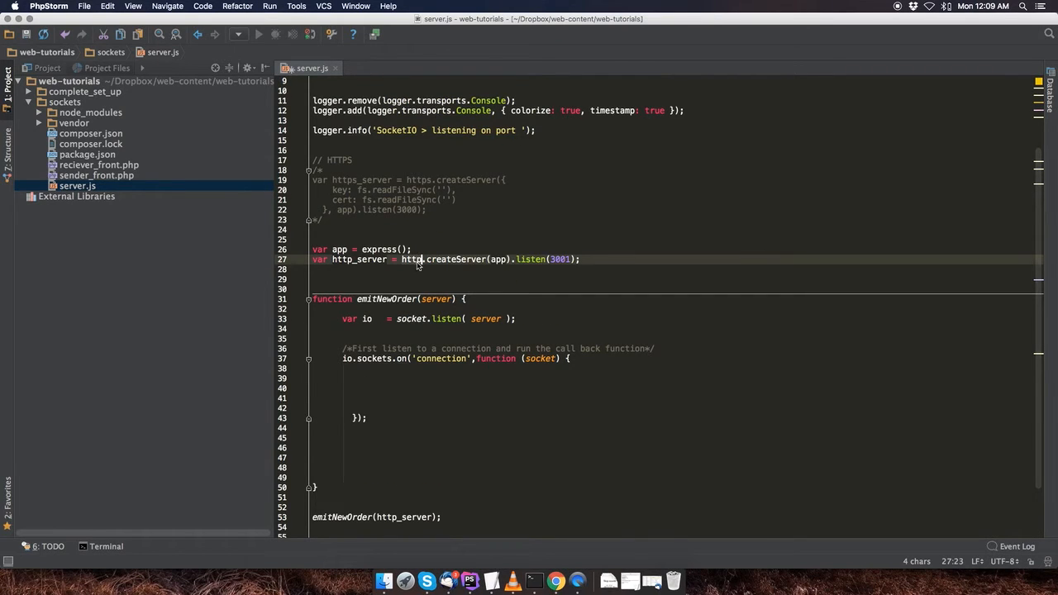
scroll("up", 3)
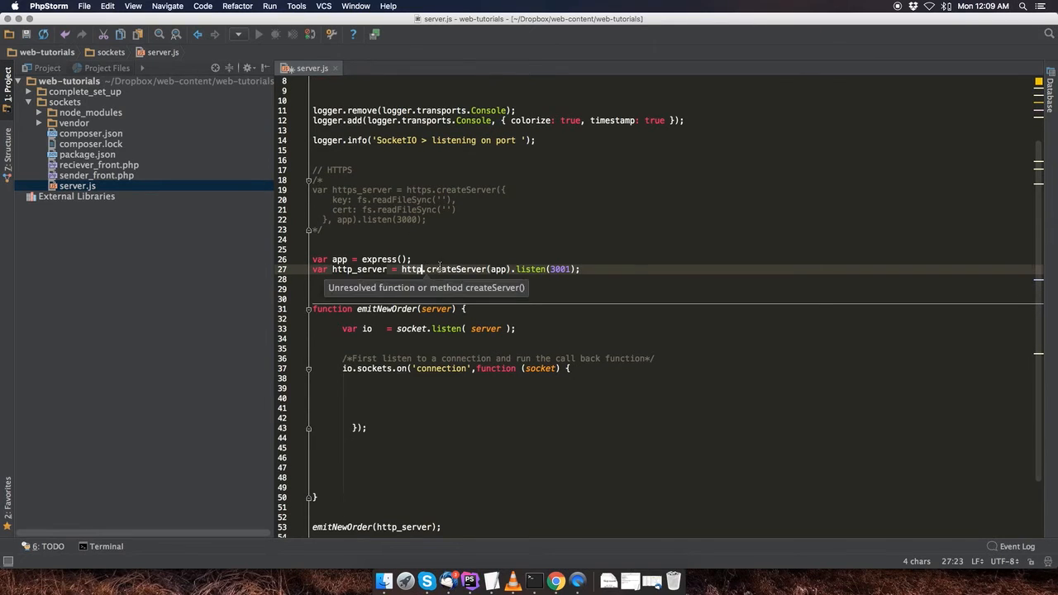
mouse_move(476, 268)
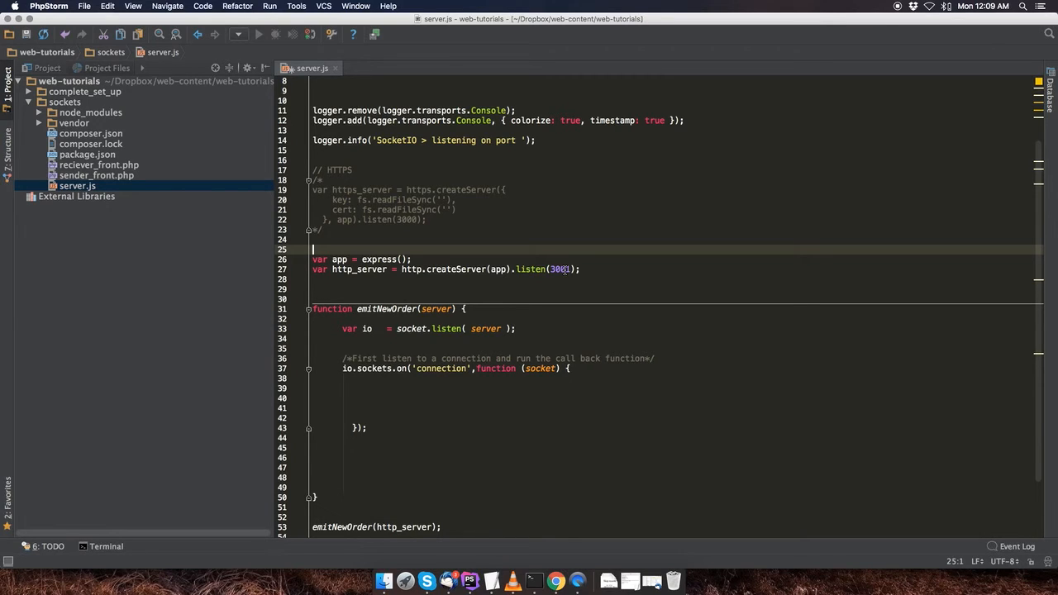
mouse_move(566, 255)
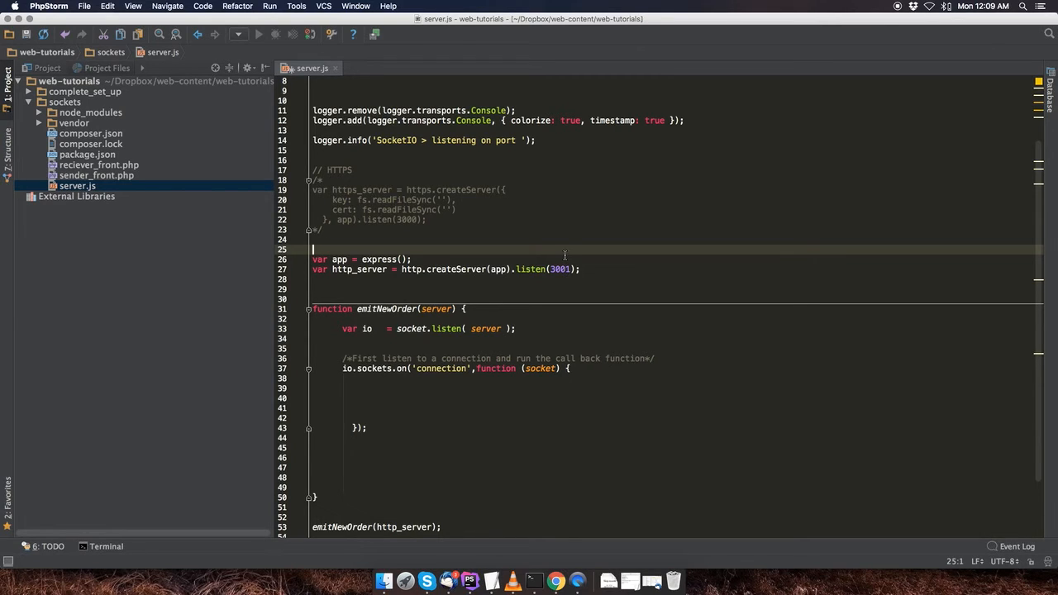
mouse_move(532, 269)
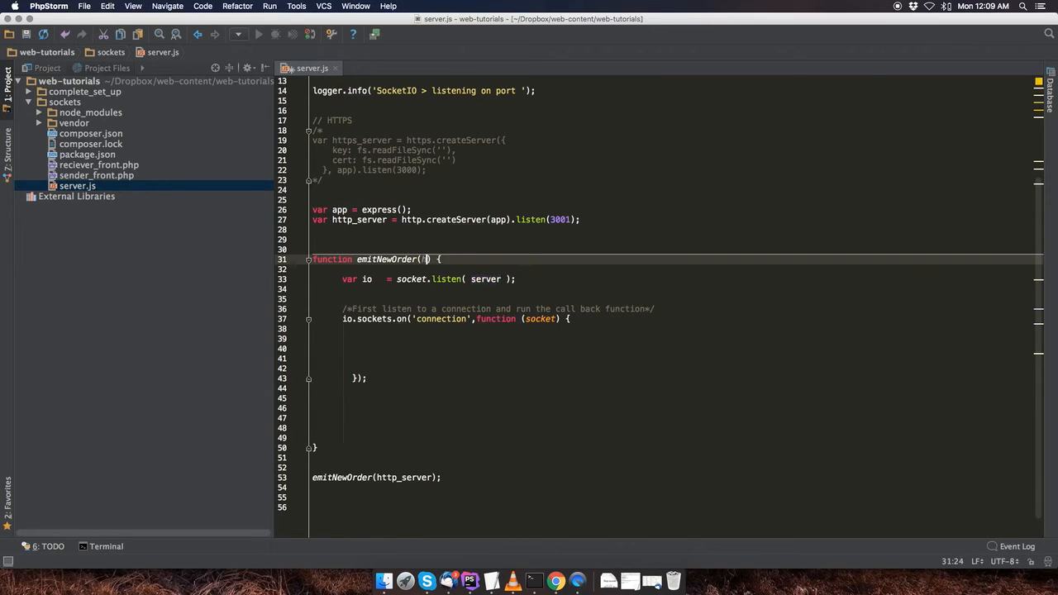
- Use http_server as the emitNewOrder parameter and as the socket.listen argument
type("http_server")
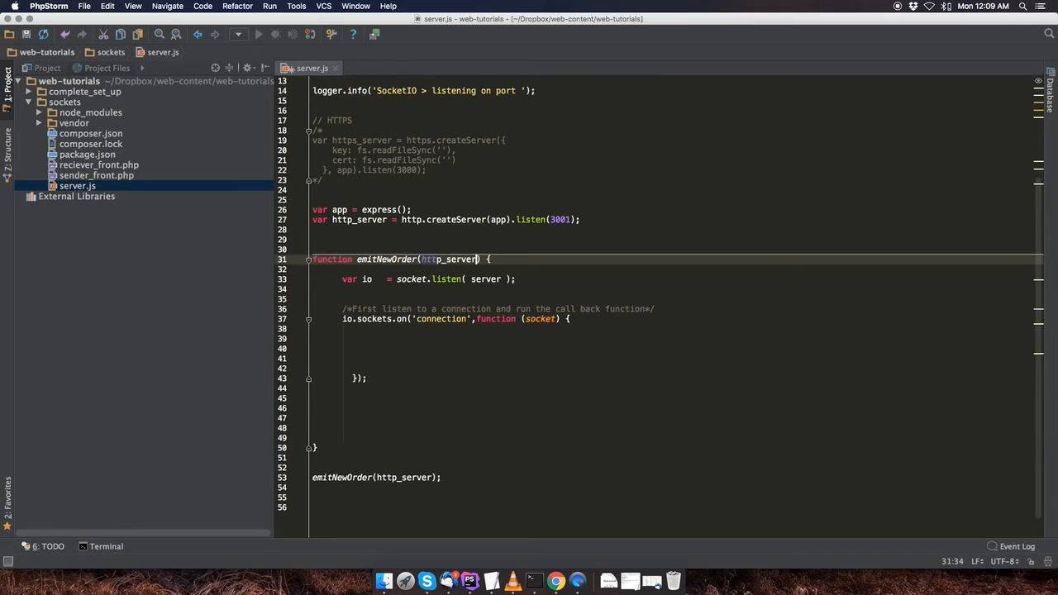
type("http_server")
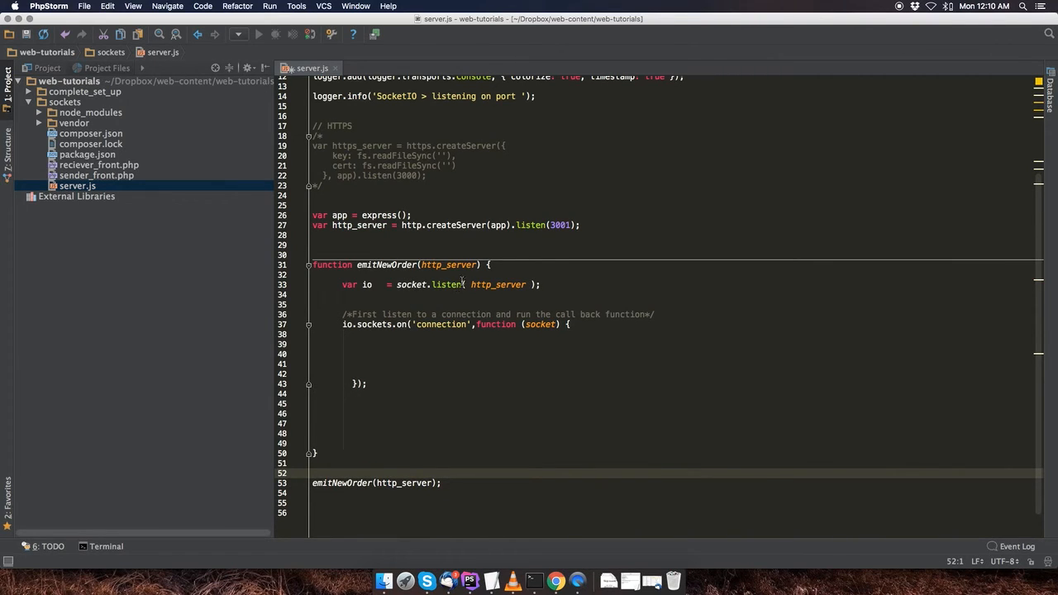
mouse_move(493, 293)
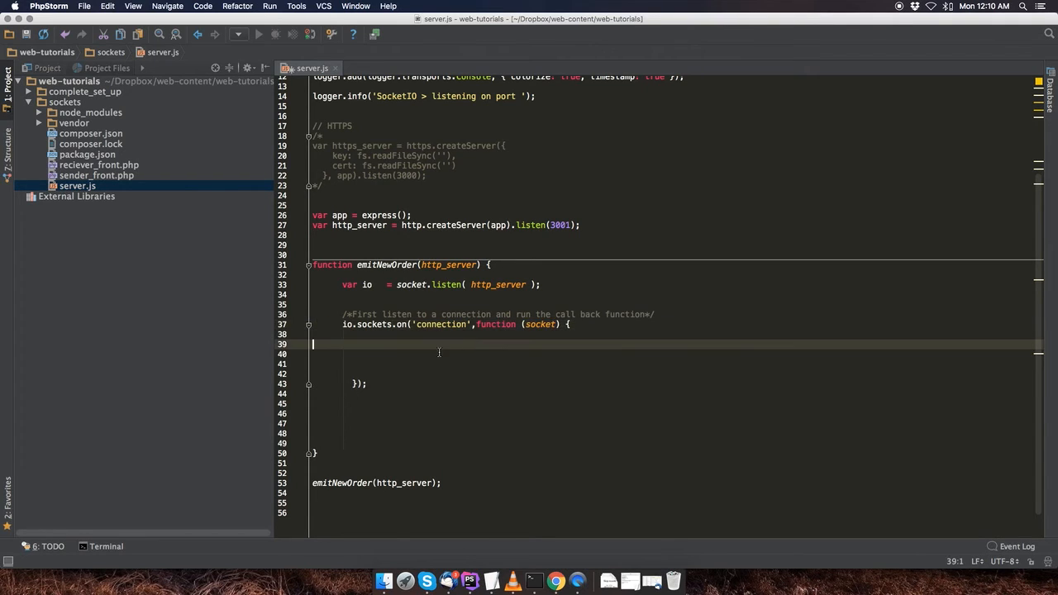
mouse_move(493, 481)
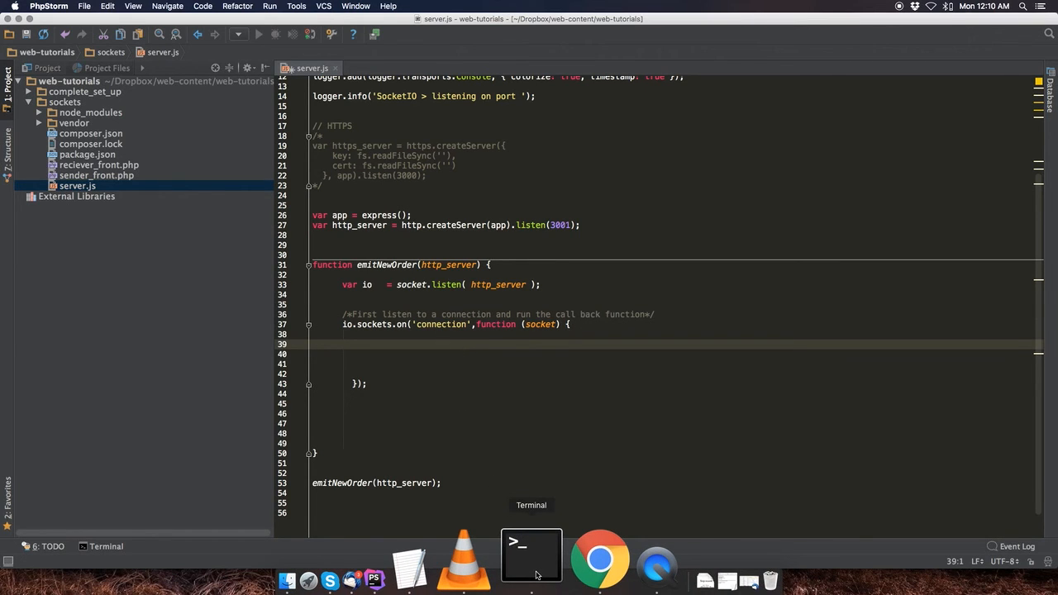
- Run node server.js from the sockets folder in a Terminal window
left_click(533, 554)
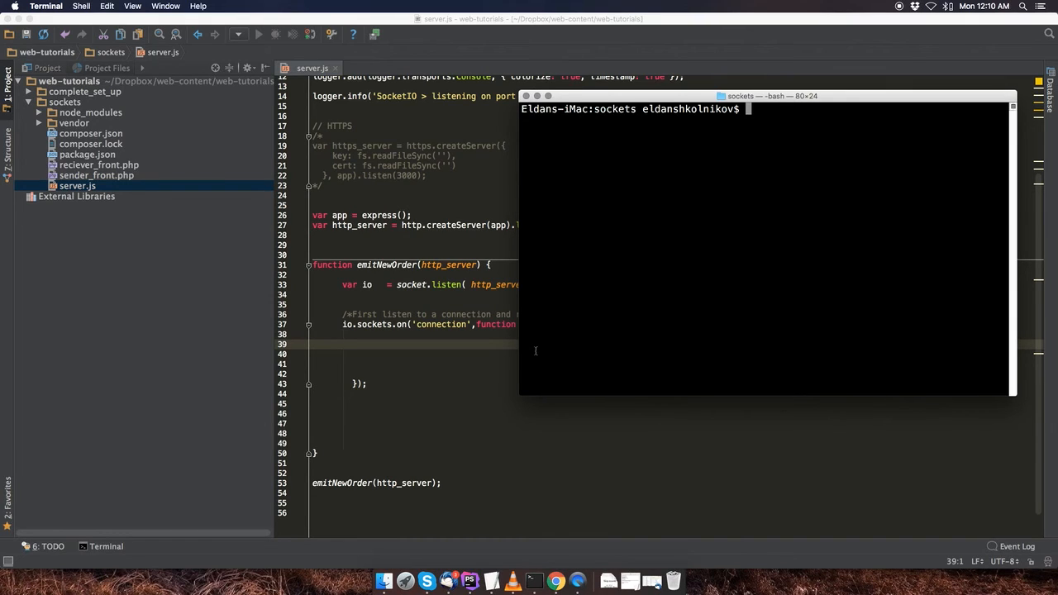
mouse_move(620, 138)
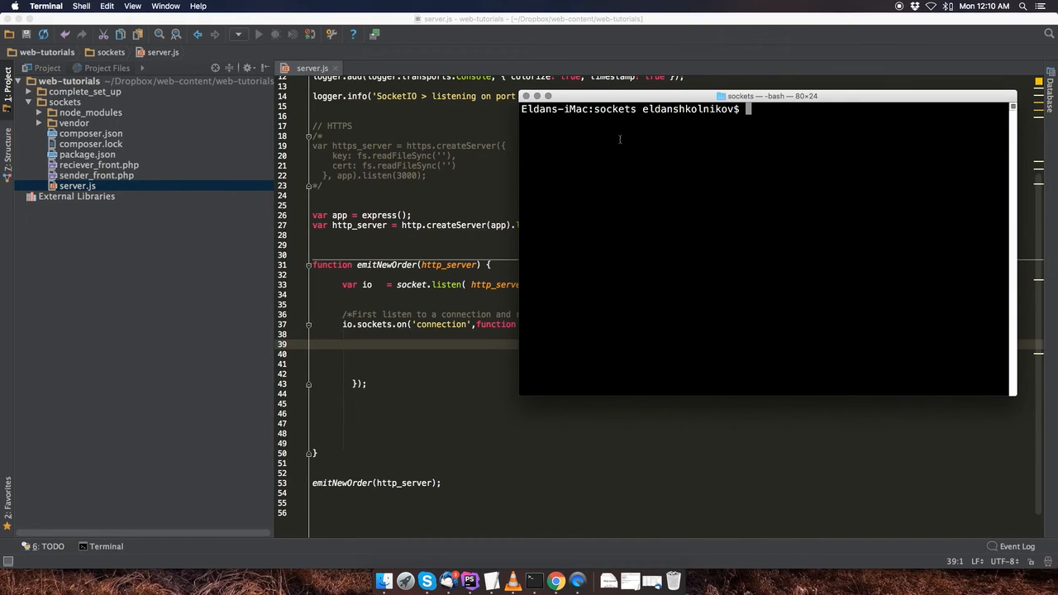
mouse_move(467, 168)
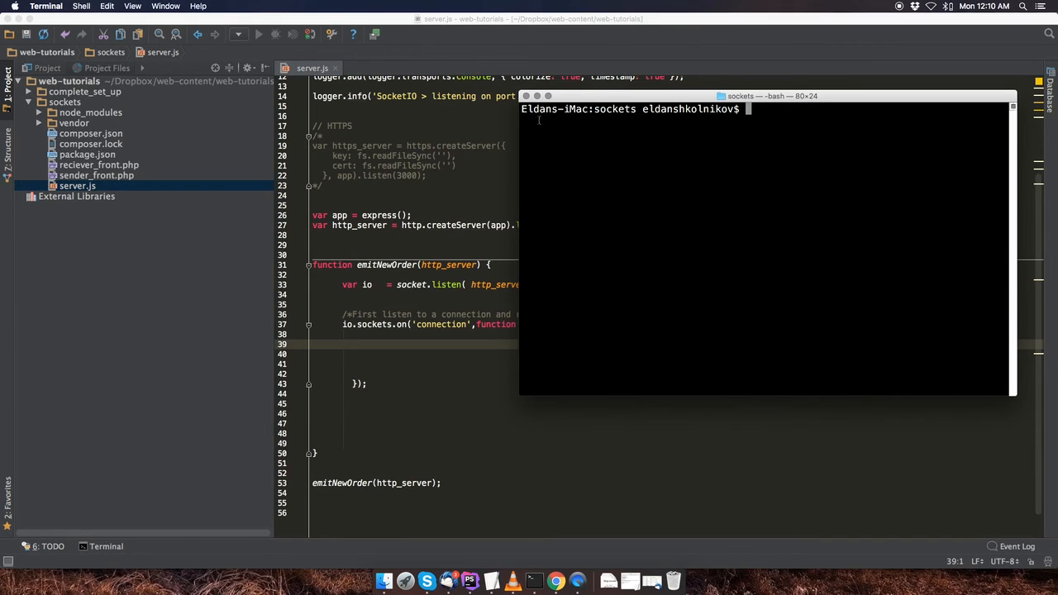
left_click_drag(769, 96, 728, 101)
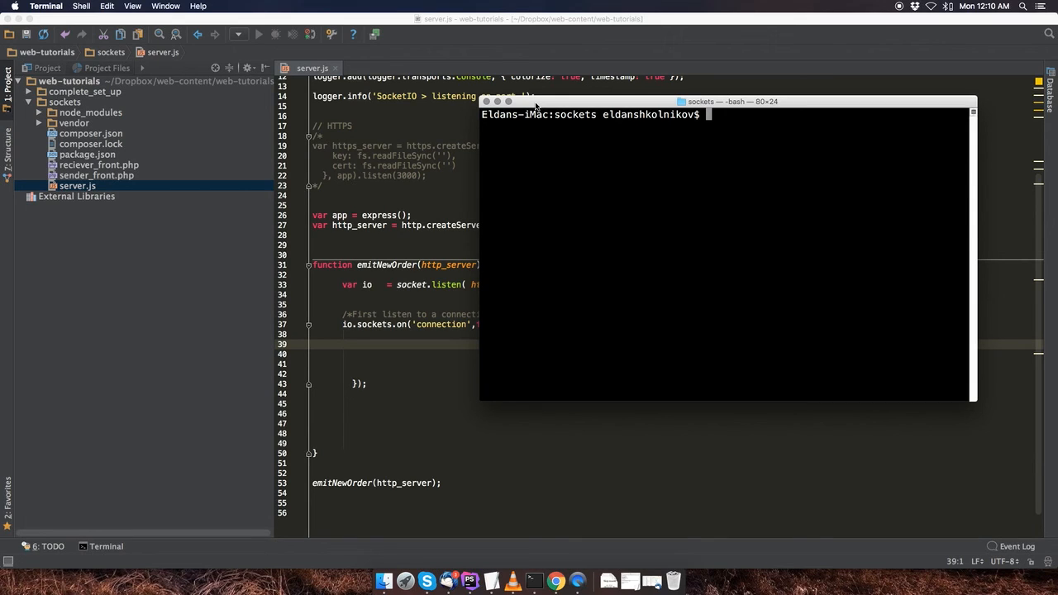
type("nod")
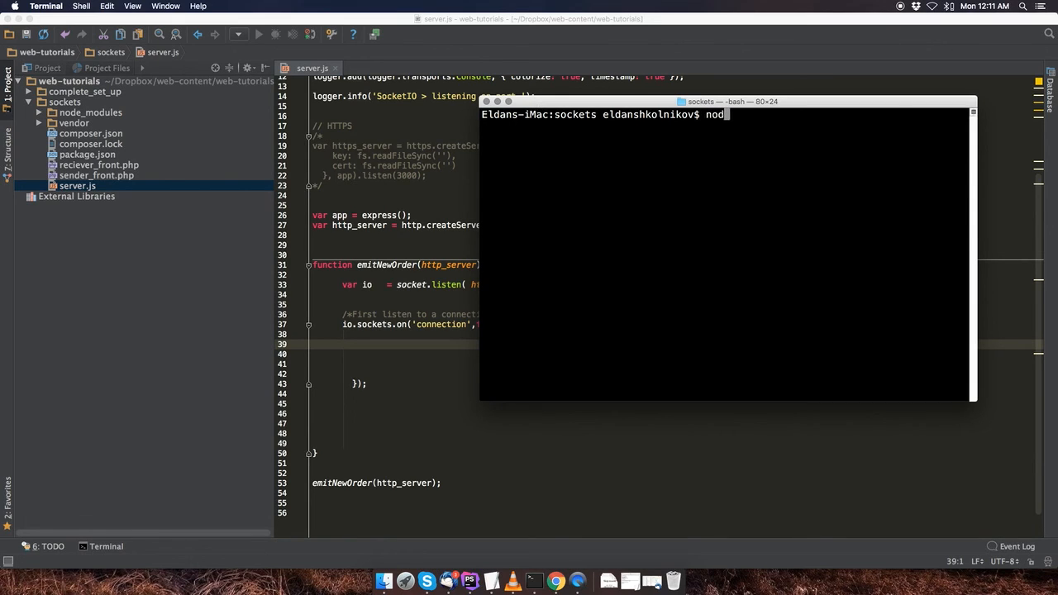
type("e server")
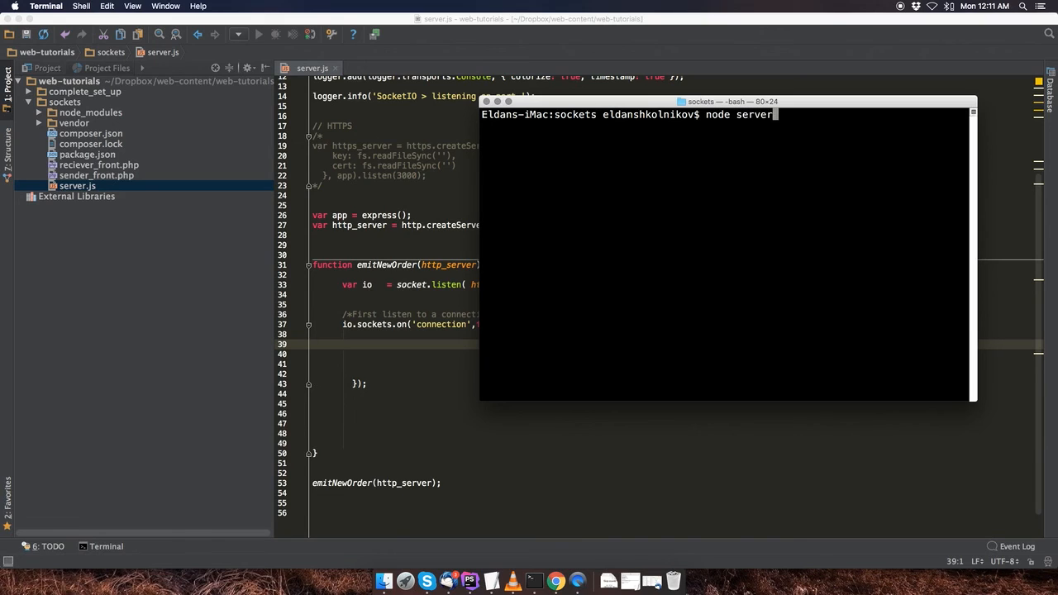
type(".")
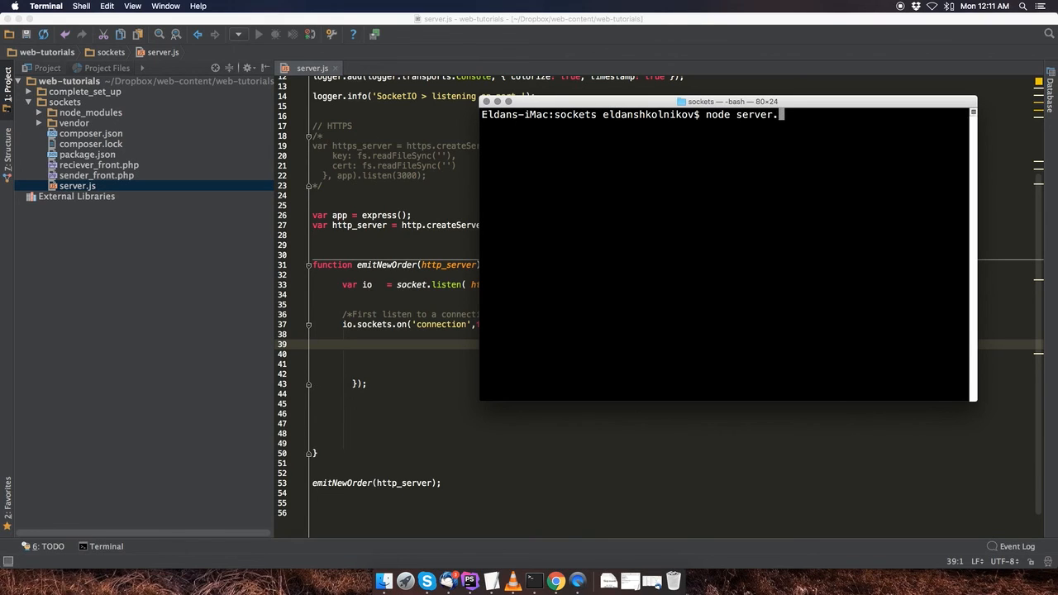
key("Return")
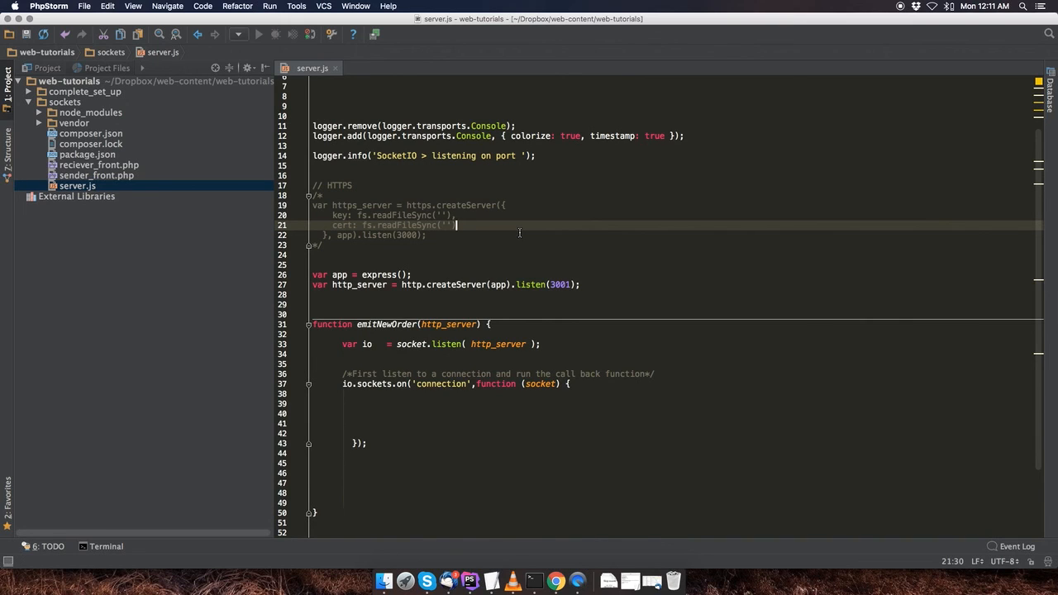
mouse_move(556, 395)
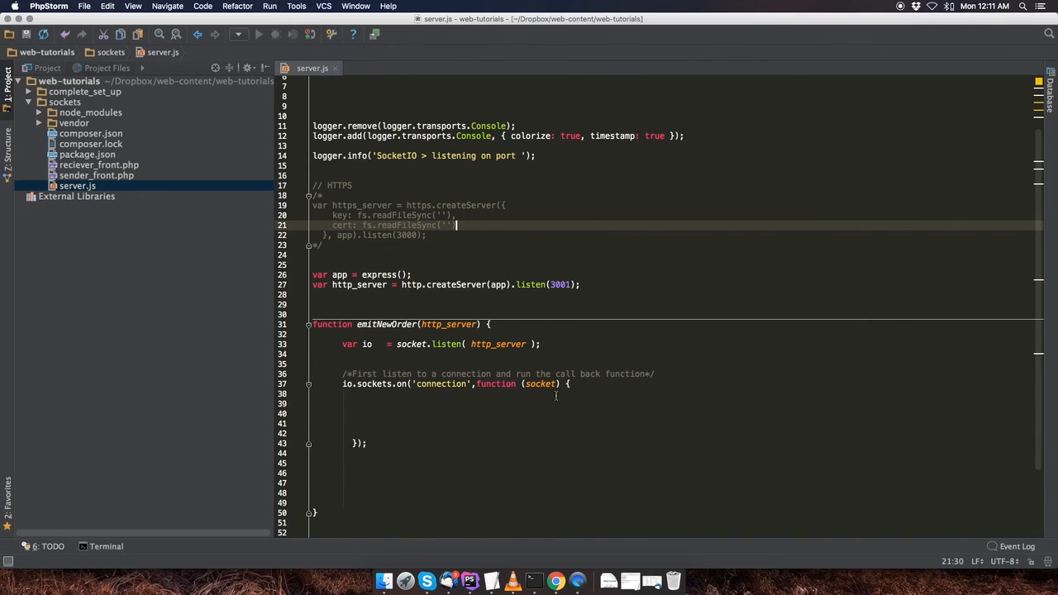